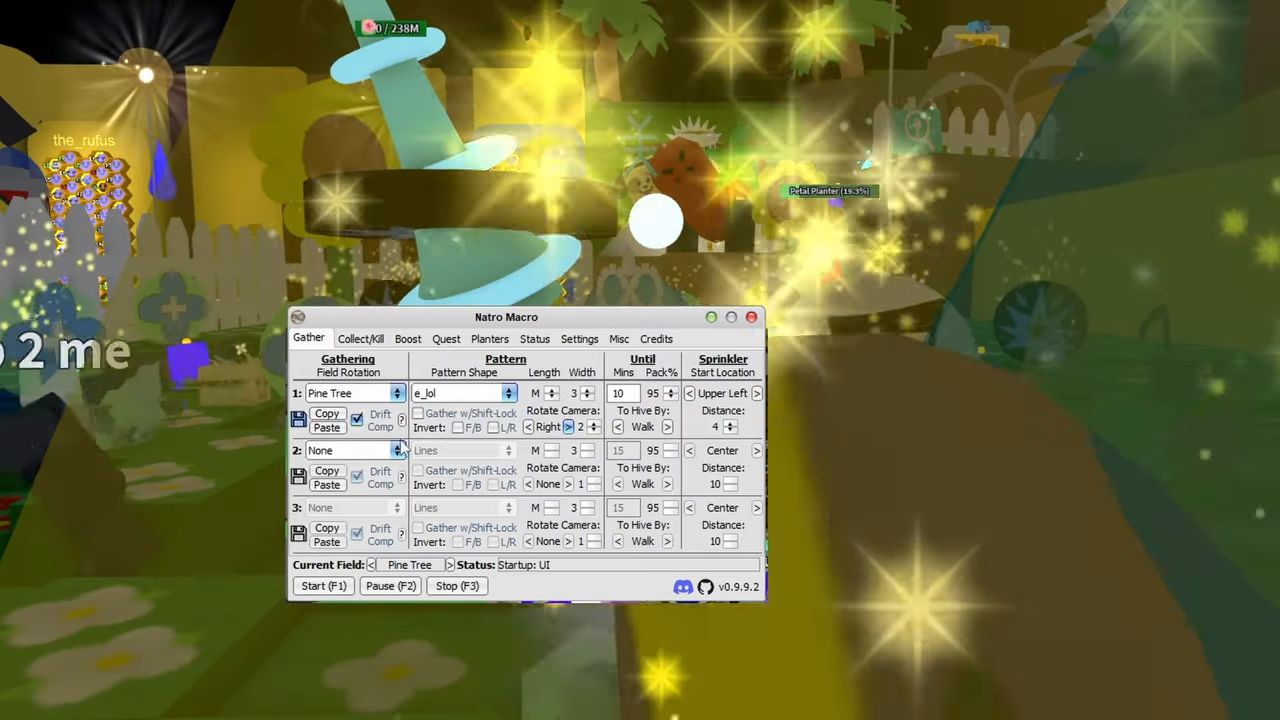
Step: Set the Pine Tree slot to Fork pattern, camera Left 1, 10 minutes, 95% pack
left_click(418, 412)
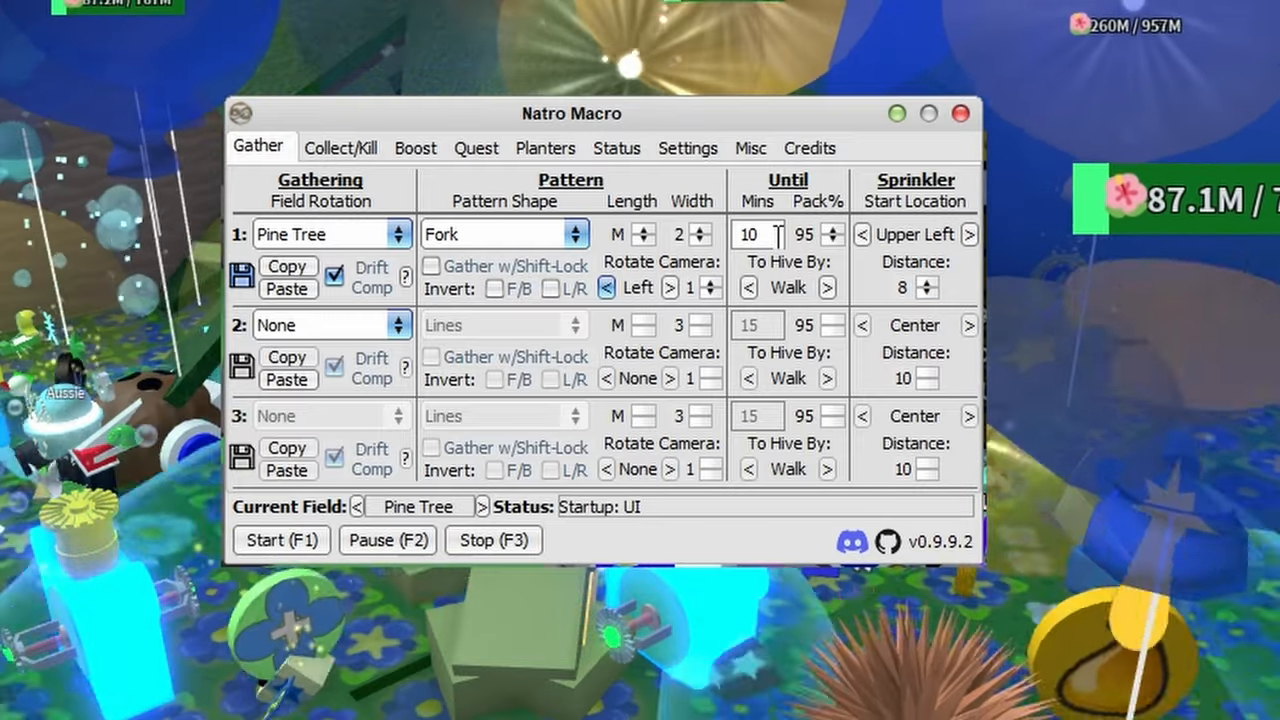
left_click(756, 234)
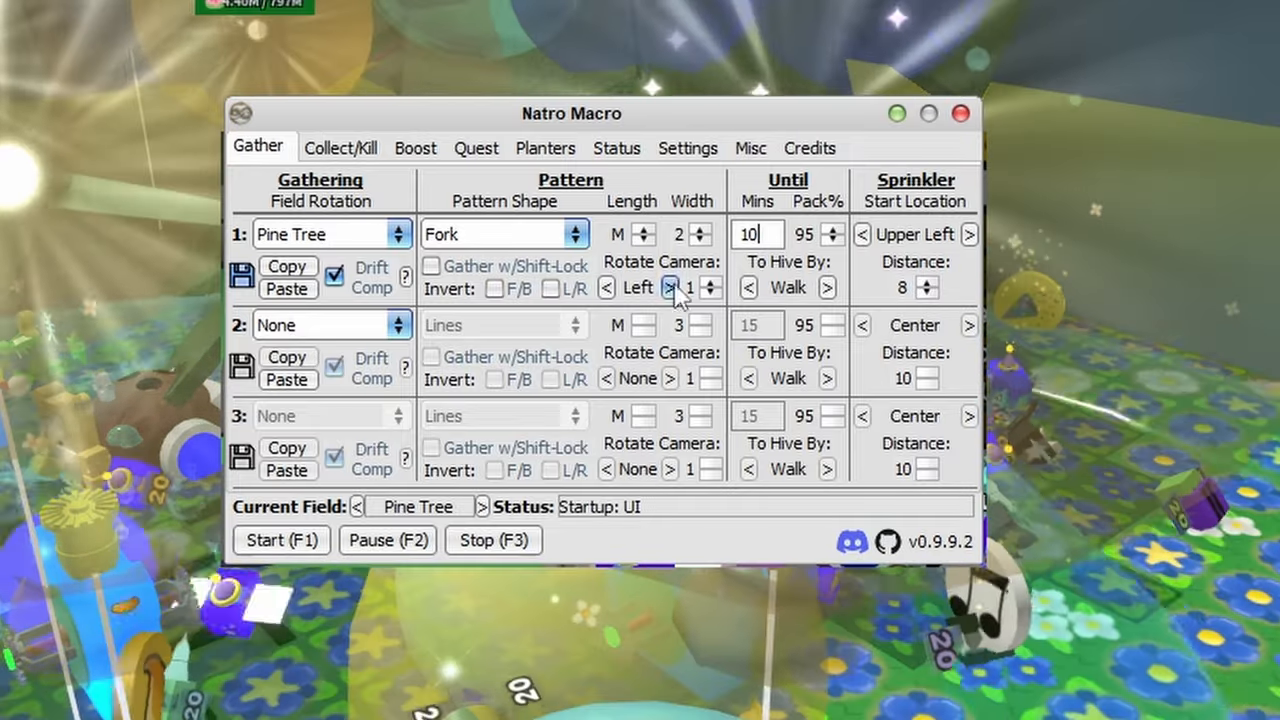
mouse_move(760, 300)
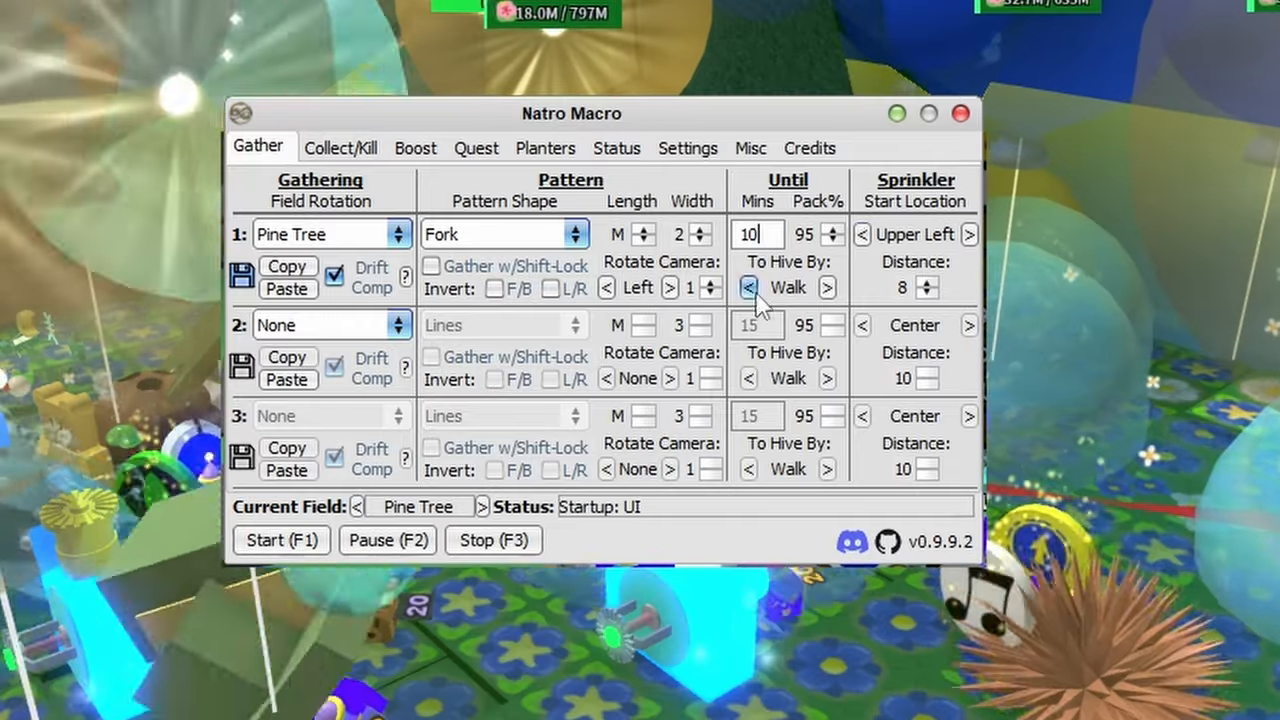
mouse_move(840, 300)
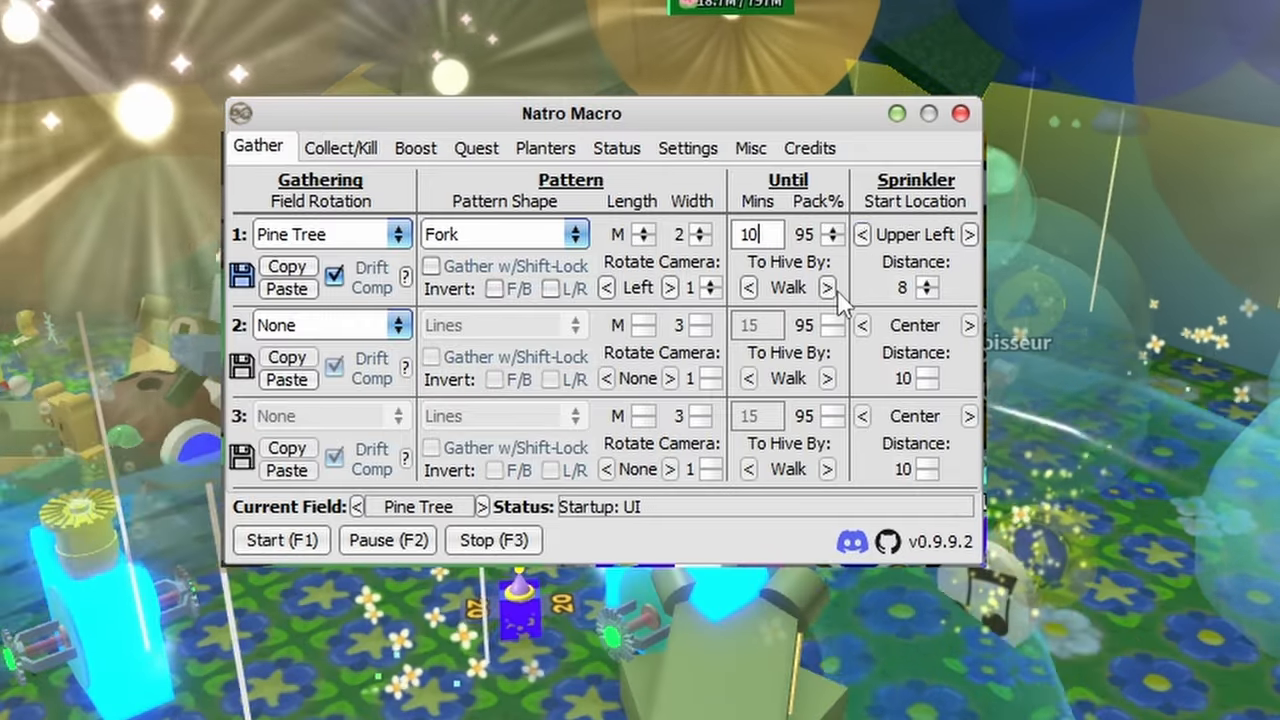
left_click(828, 288)
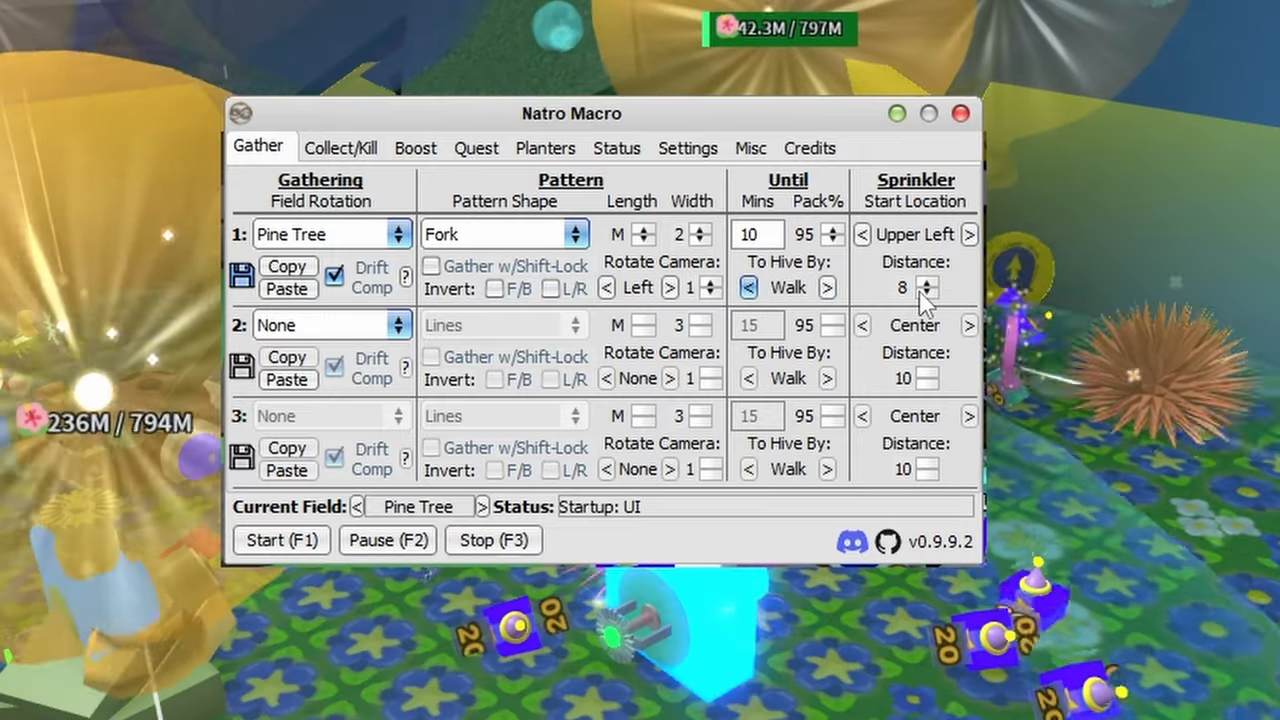
left_click(828, 288)
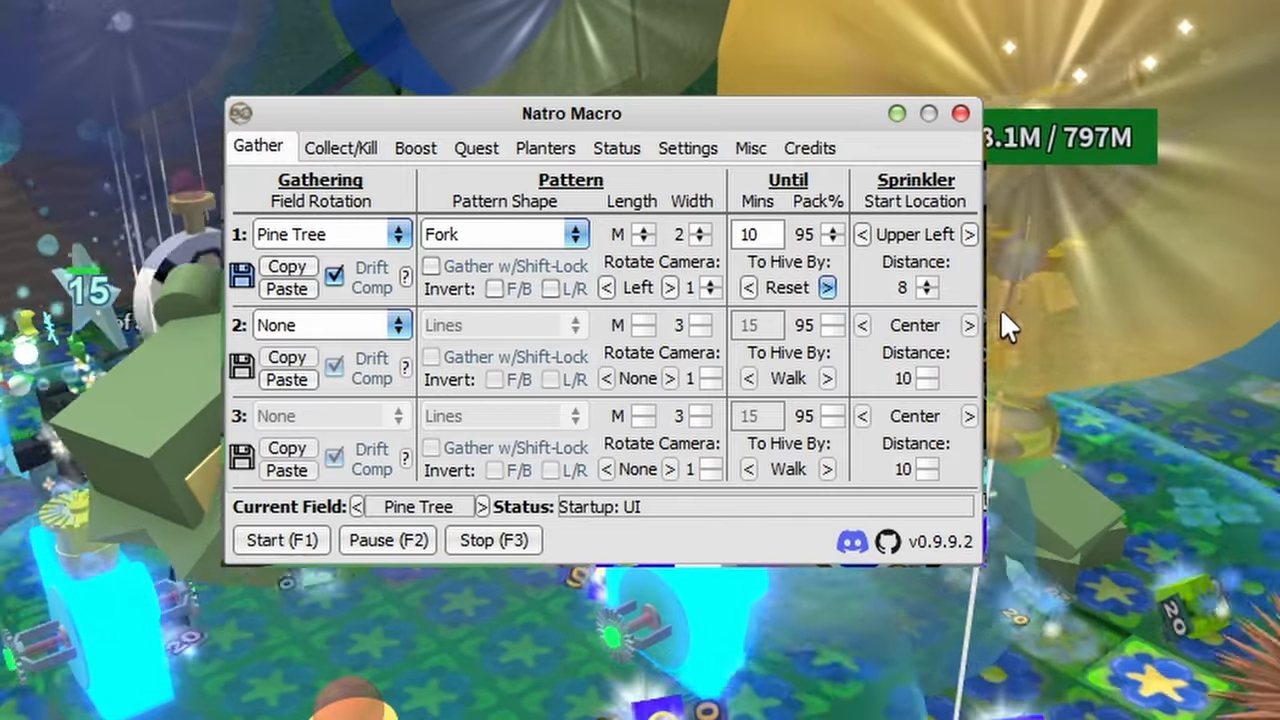
left_click(828, 288)
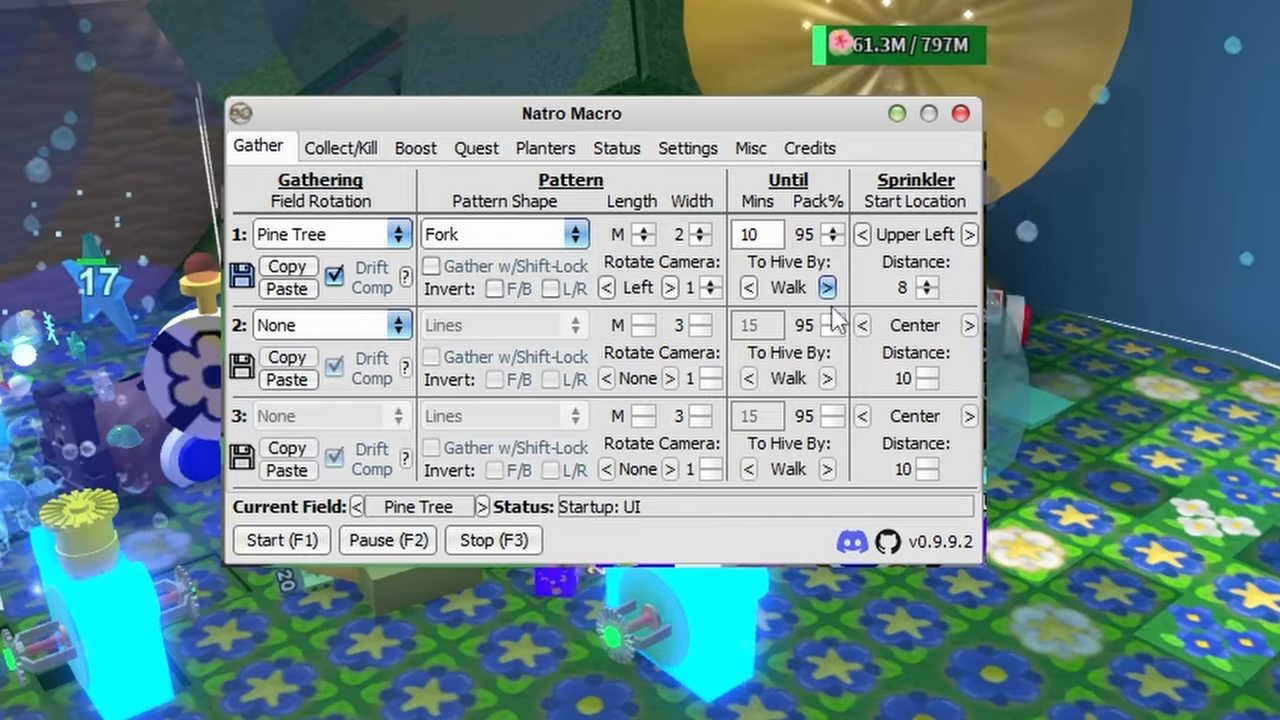